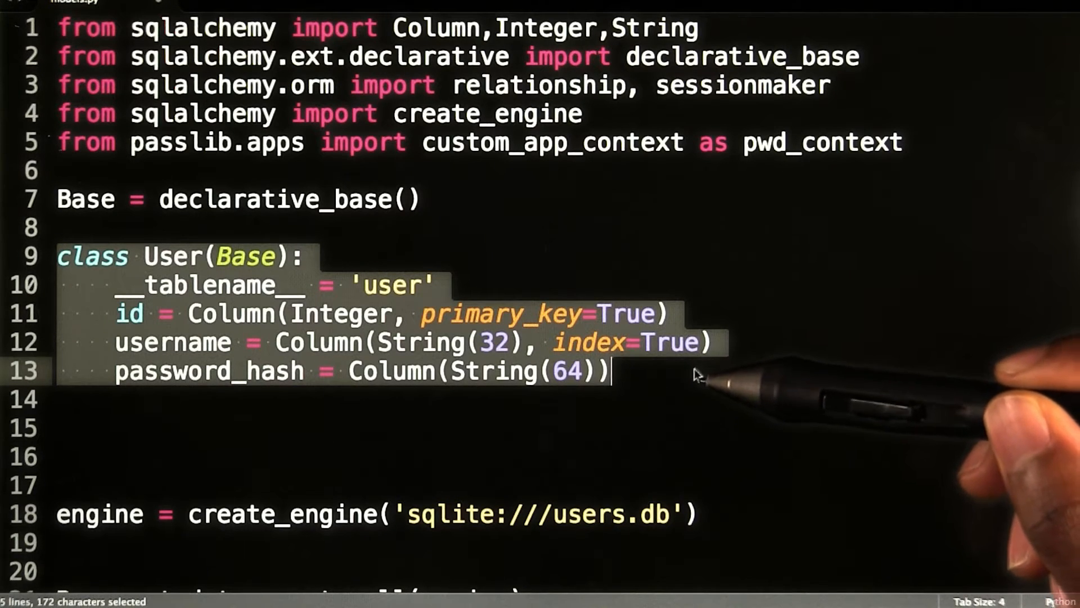
{"action": "mouse_move", "coordinate": [700, 362]}
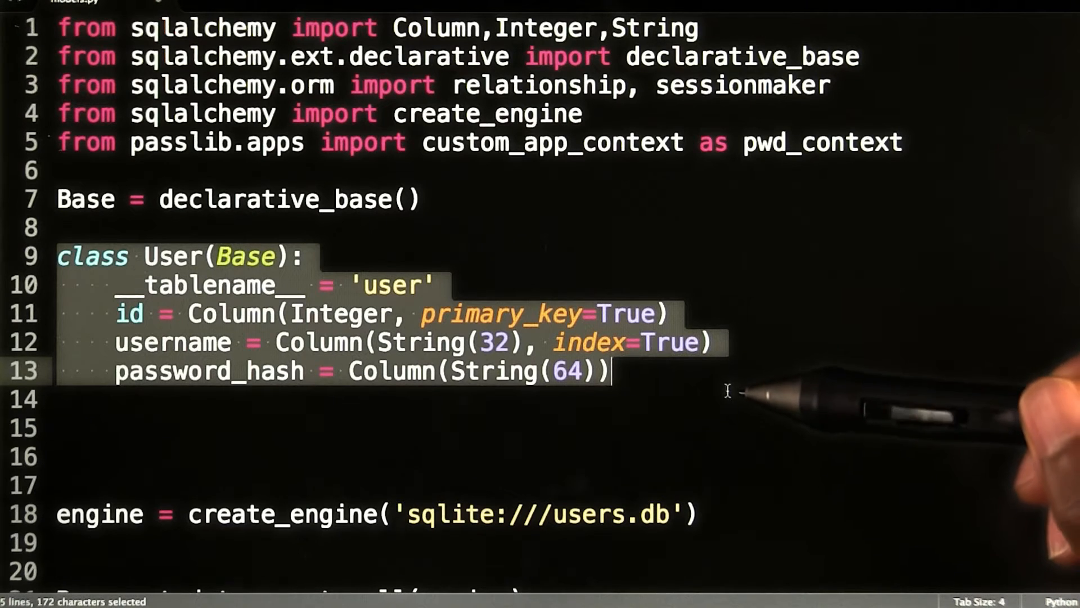
{"action": "mouse_move", "coordinate": [758, 382]}
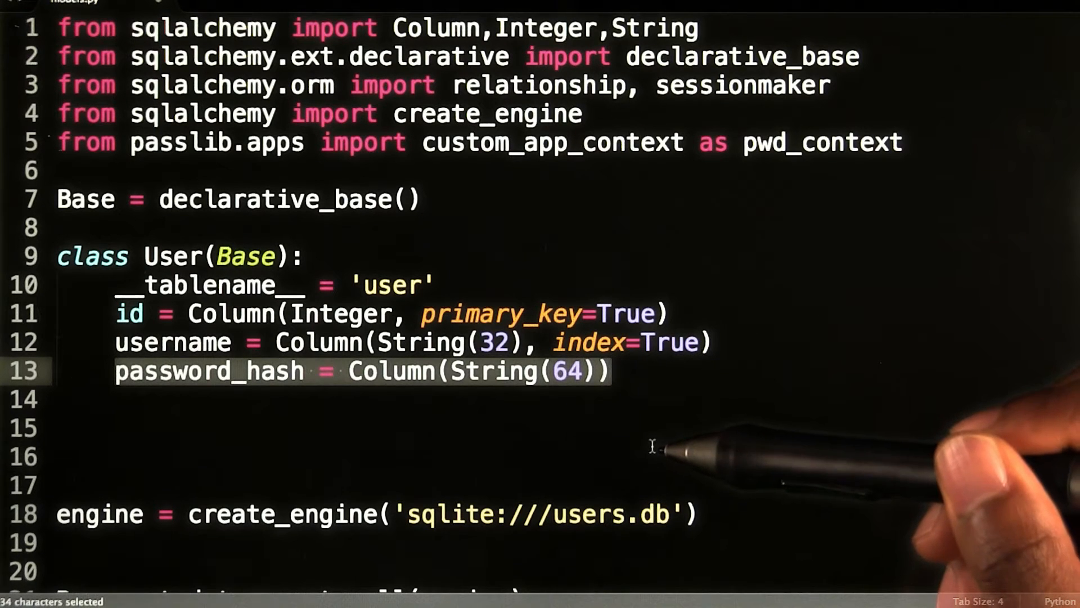
{"action": "mouse_move", "coordinate": [648, 414]}
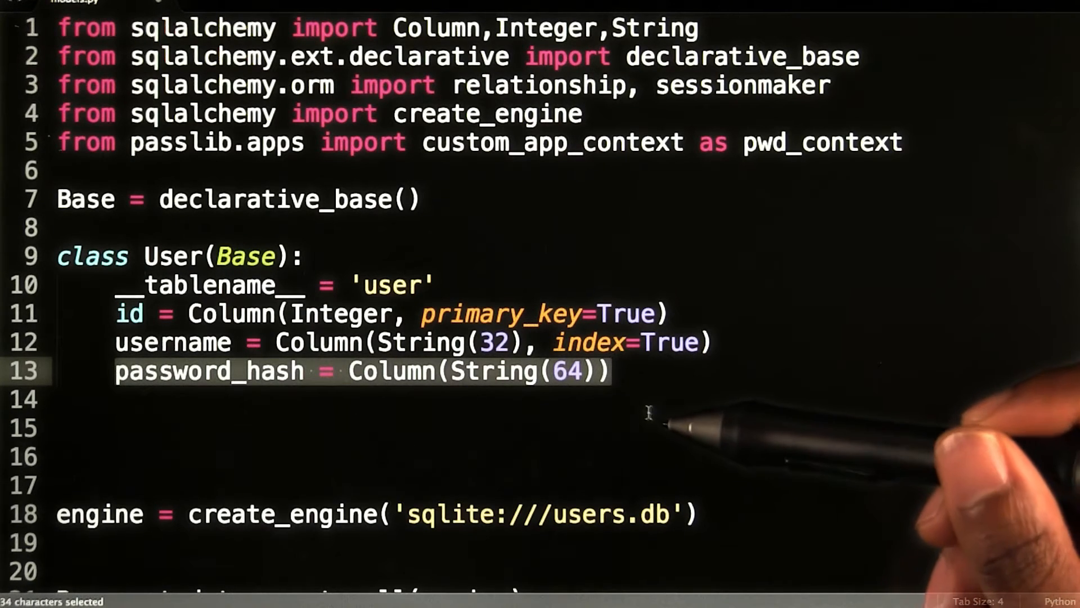
{"action": "mouse_move", "coordinate": [658, 427]}
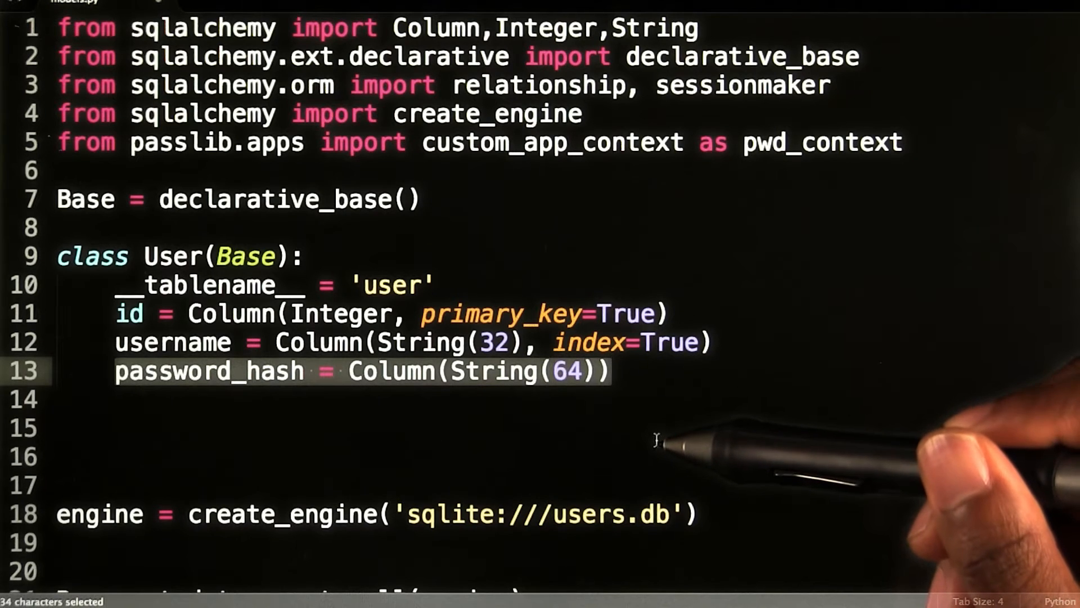
{"action": "mouse_move", "coordinate": [657, 396]}
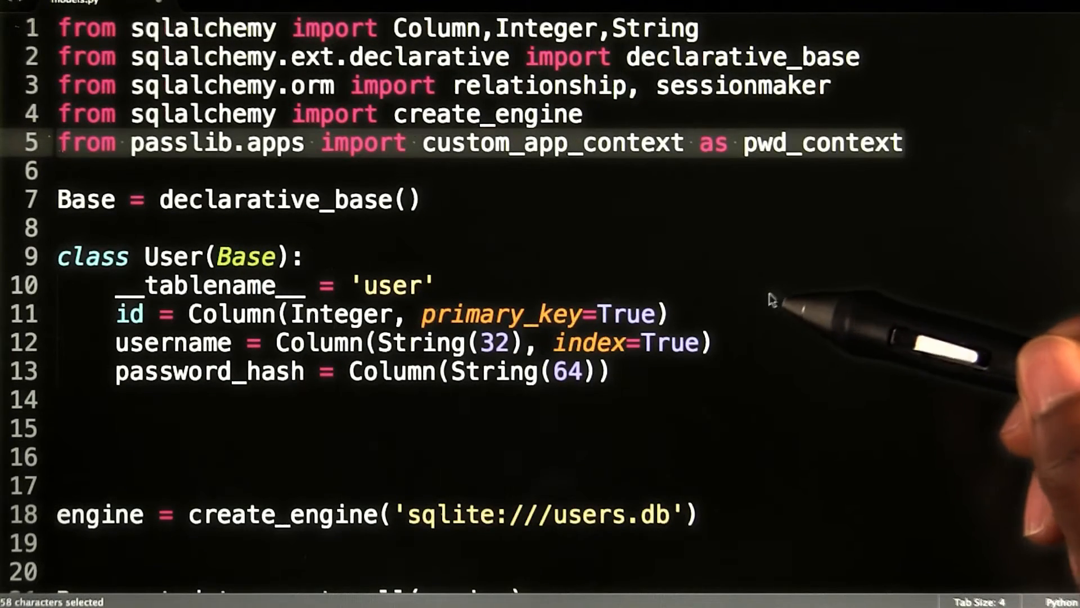
{"action": "mouse_move", "coordinate": [779, 269]}
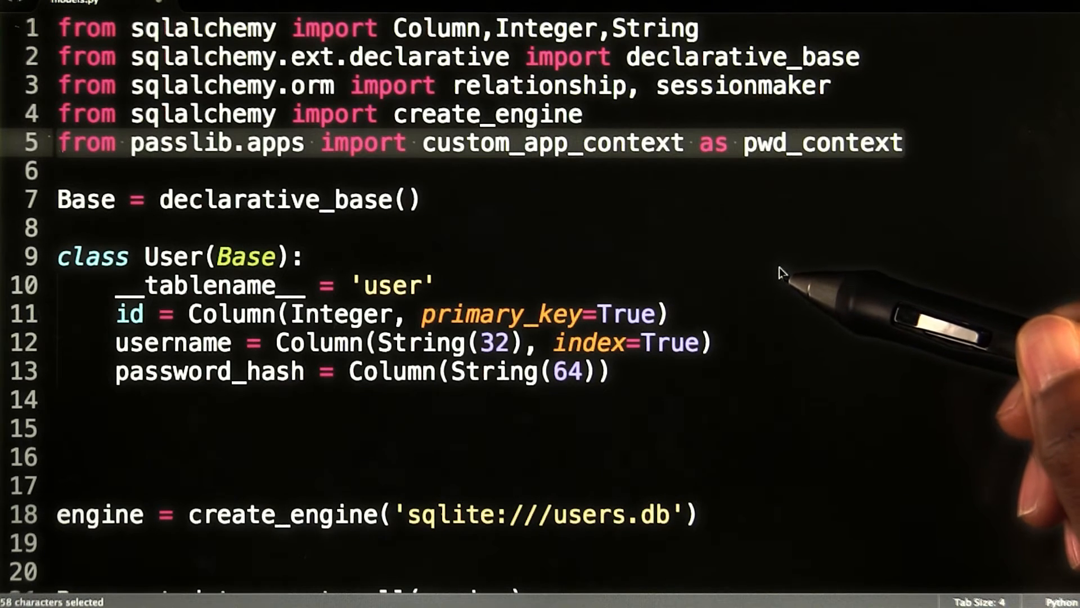
{"action": "mouse_move", "coordinate": [788, 227]}
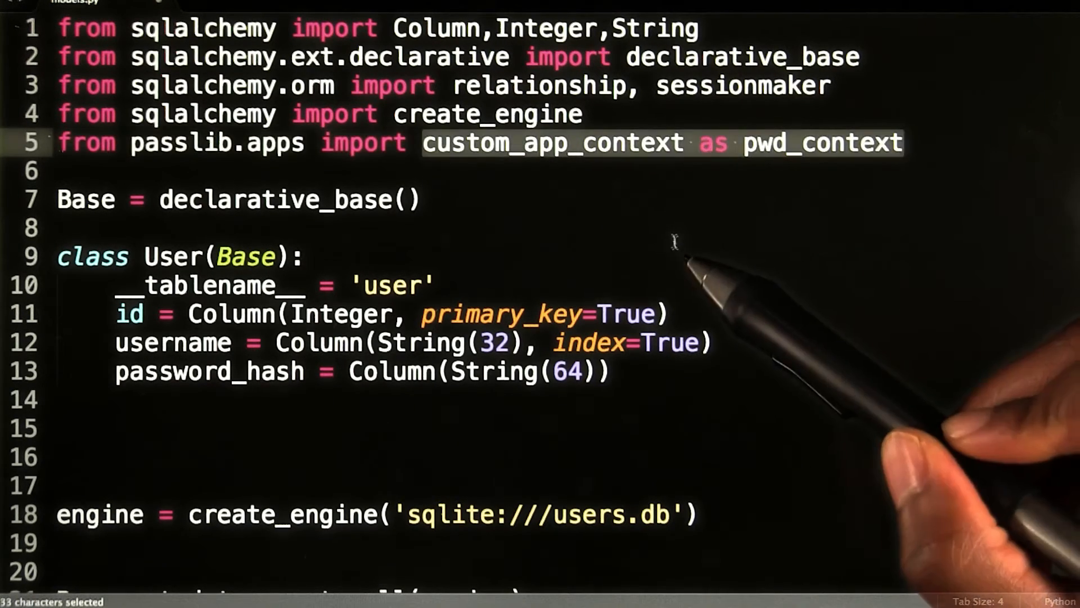
{"action": "mouse_move", "coordinate": [678, 241]}
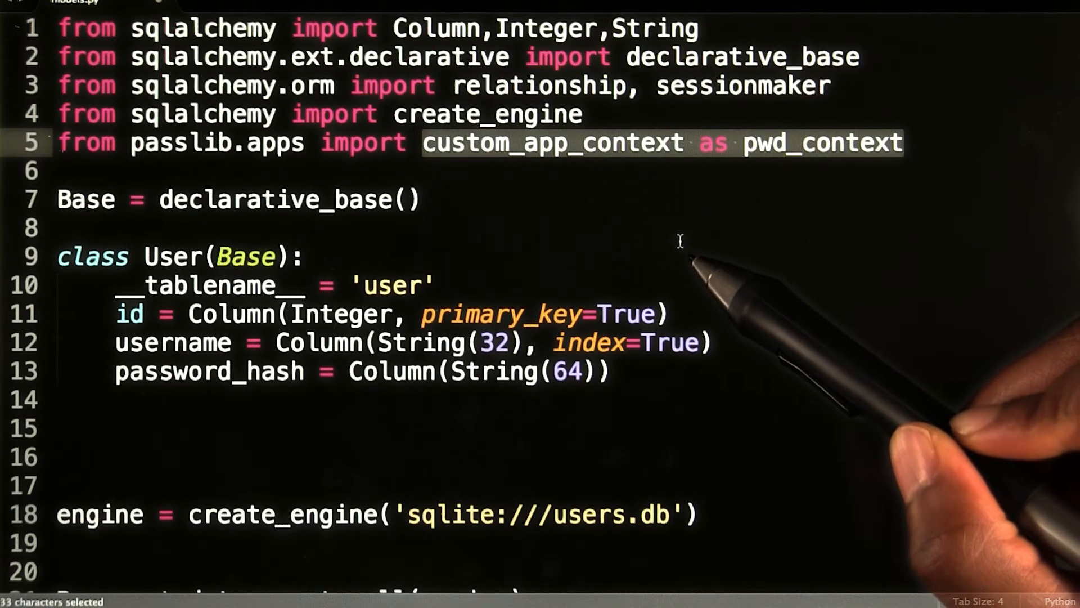
{"action": "mouse_move", "coordinate": [681, 242]}
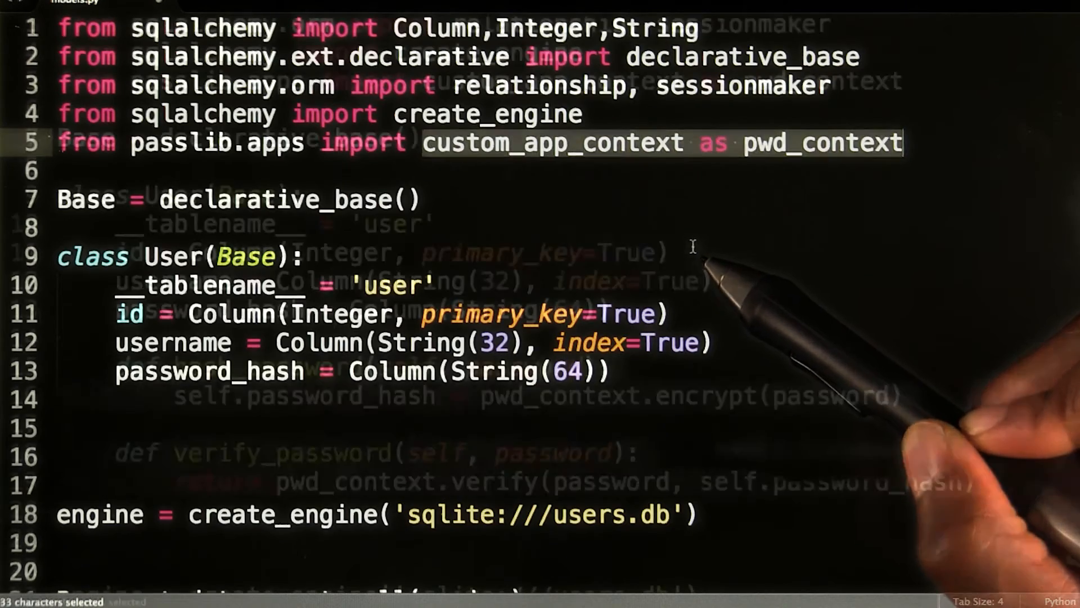
{"action": "scroll", "scroll_direction": "down", "scroll_amount": 3}
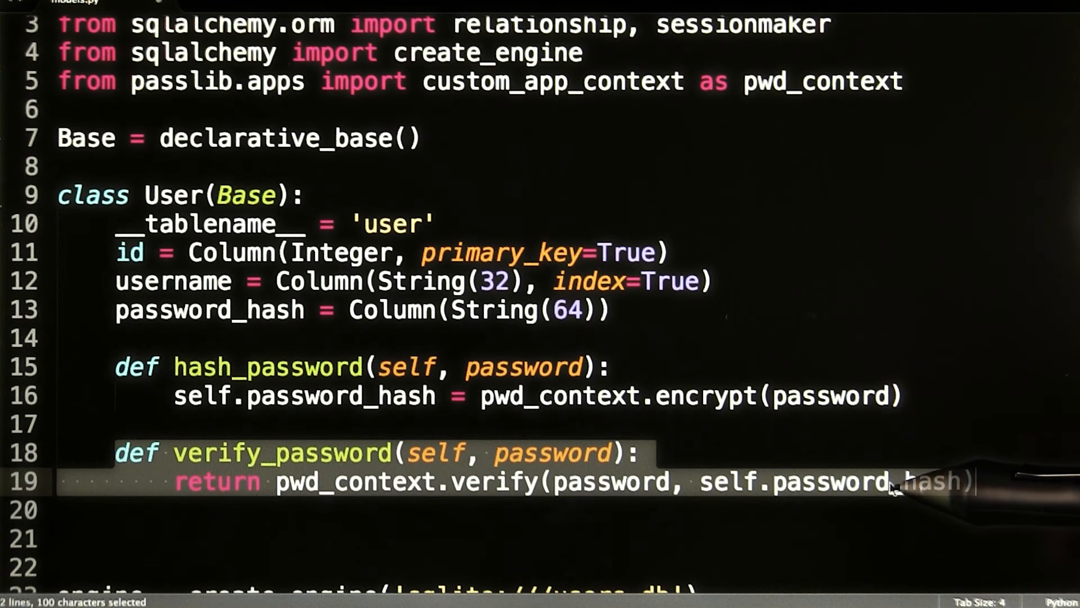
{"action": "mouse_move", "coordinate": [892, 485]}
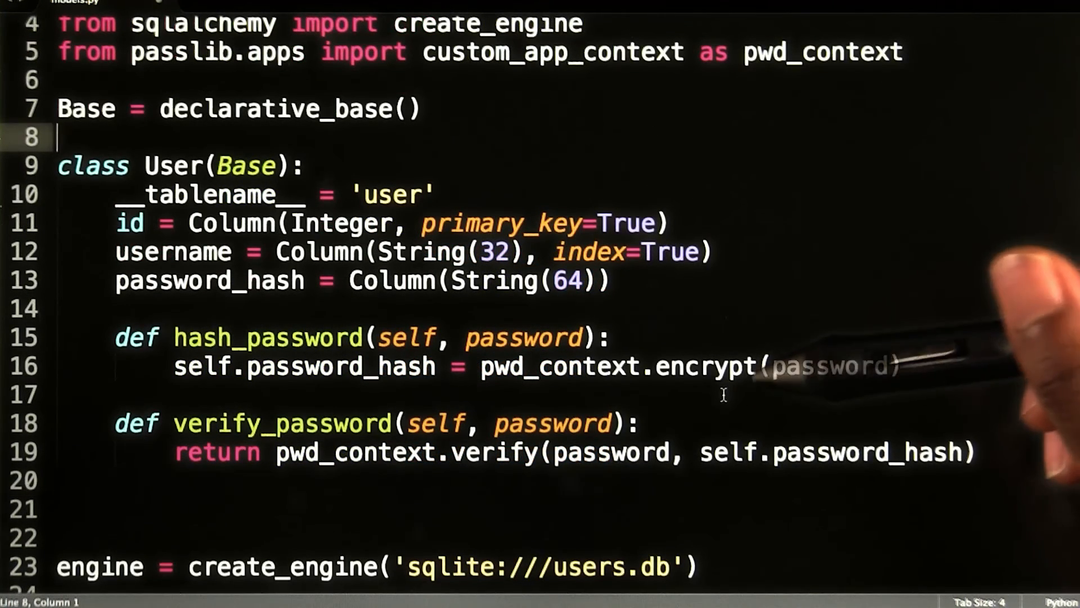
{"action": "mouse_move", "coordinate": [730, 351]}
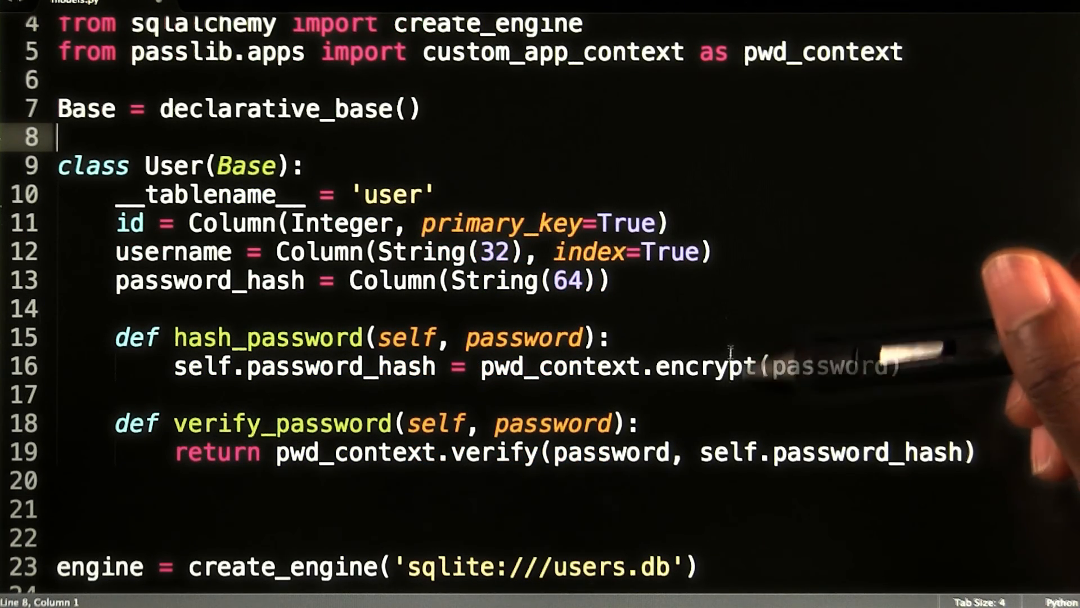